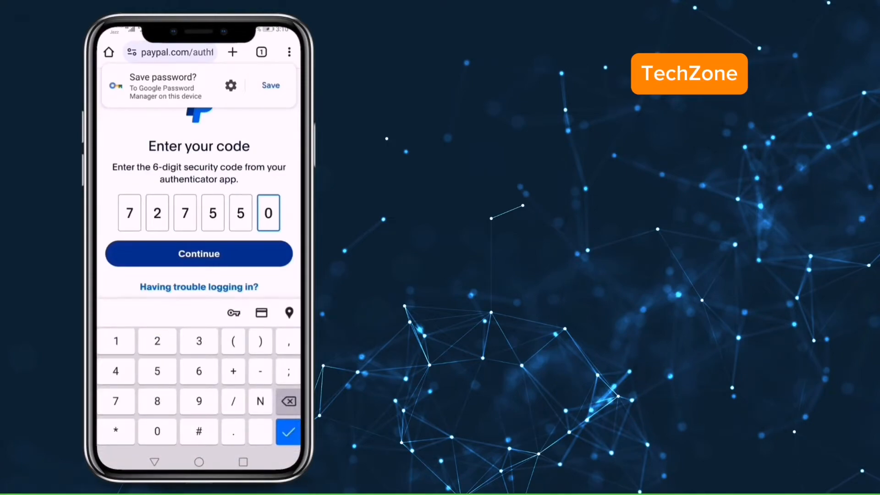
- Submit the authenticator code, then open Chrome to reach PayPal's sign-in page
{"action": "left_click", "coordinate": [197, 253]}
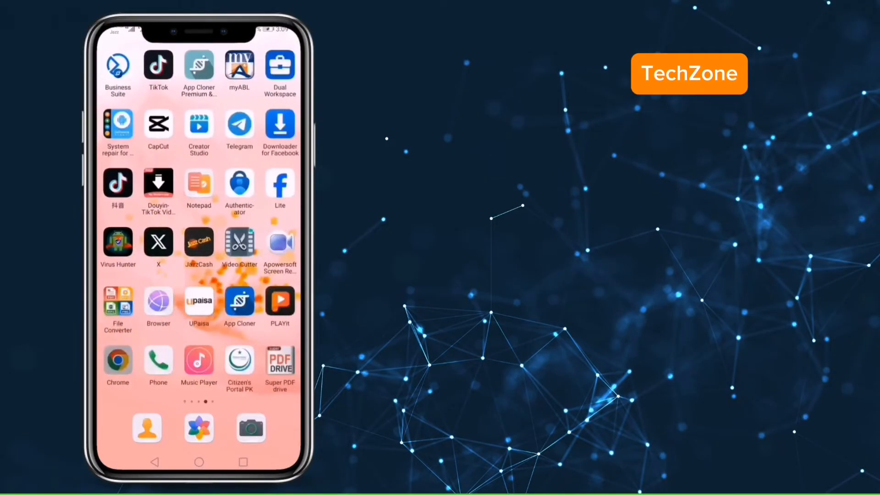
{"action": "left_click", "coordinate": [159, 300]}
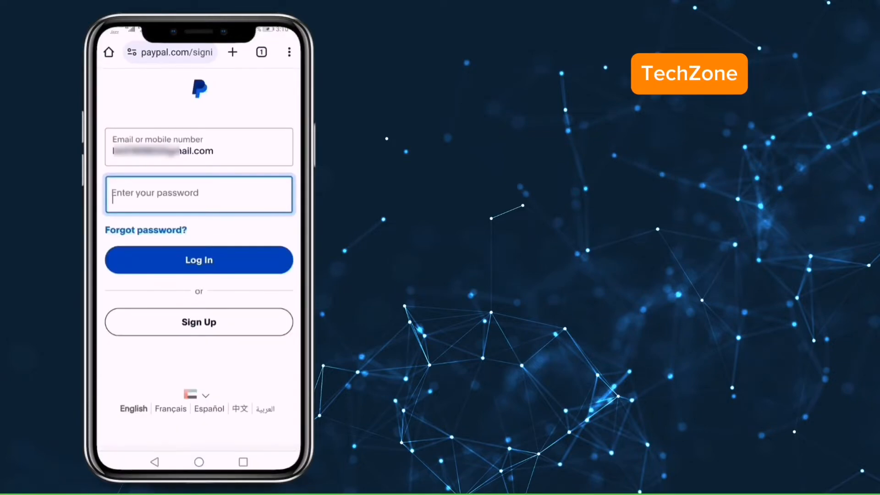
- Enter the account password, log in, and begin typing the six-digit security code
{"action": "left_click", "coordinate": [198, 195]}
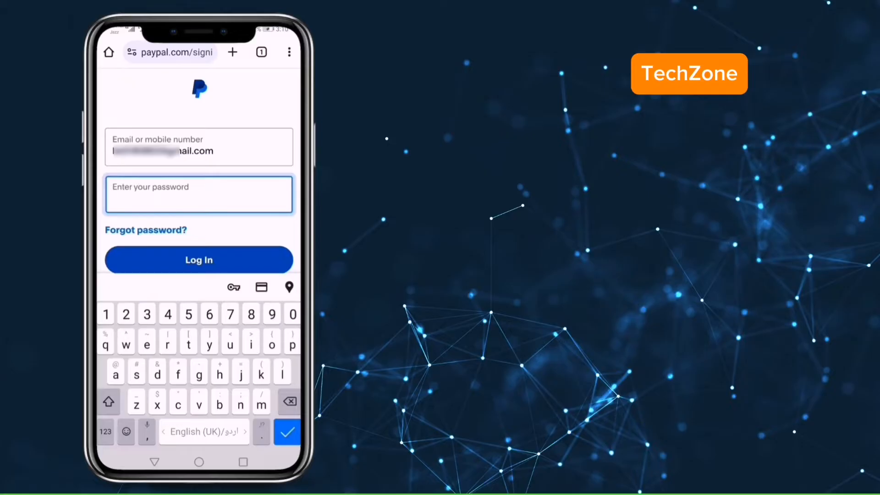
{"action": "left_click", "coordinate": [198, 194]}
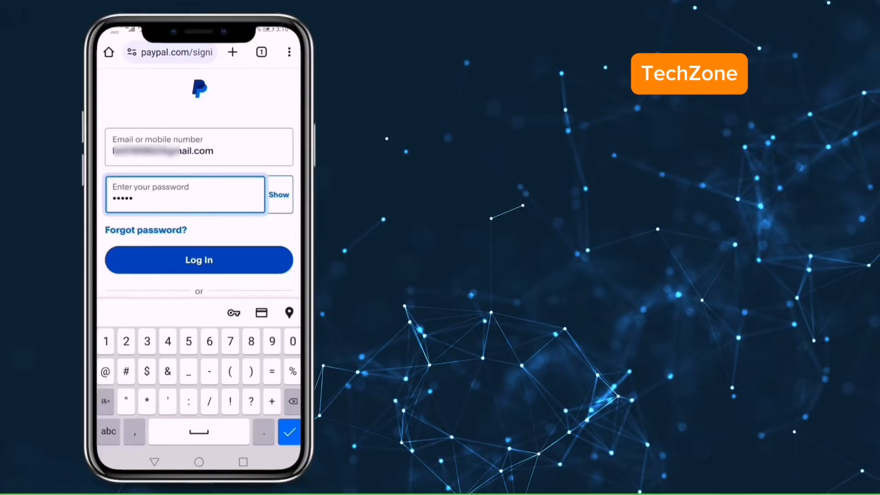
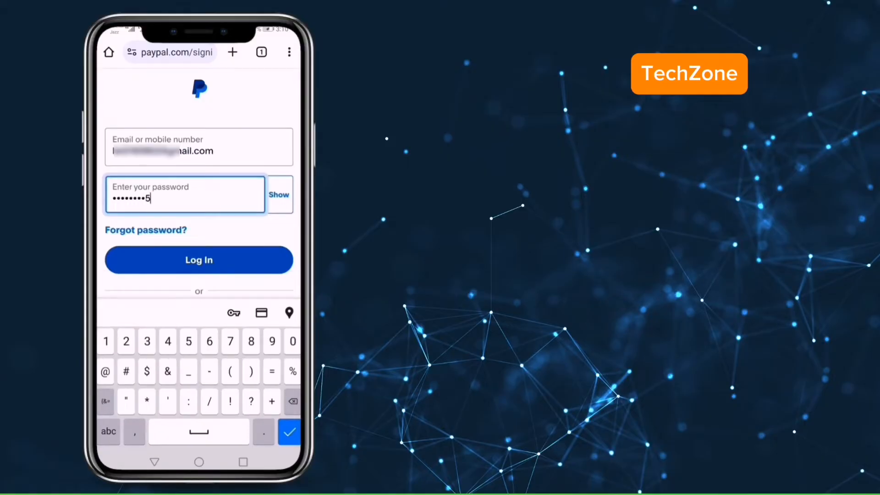
{"action": "left_click", "coordinate": [198, 259]}
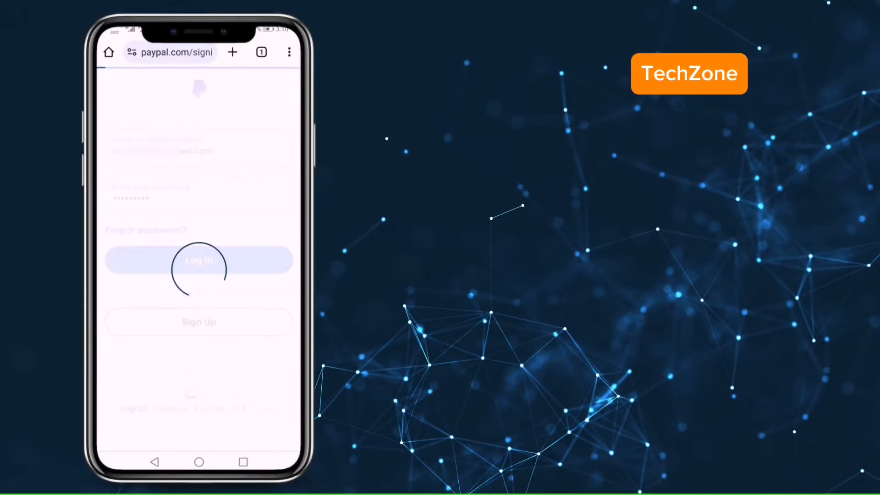
{"action": "left_click", "coordinate": [198, 260]}
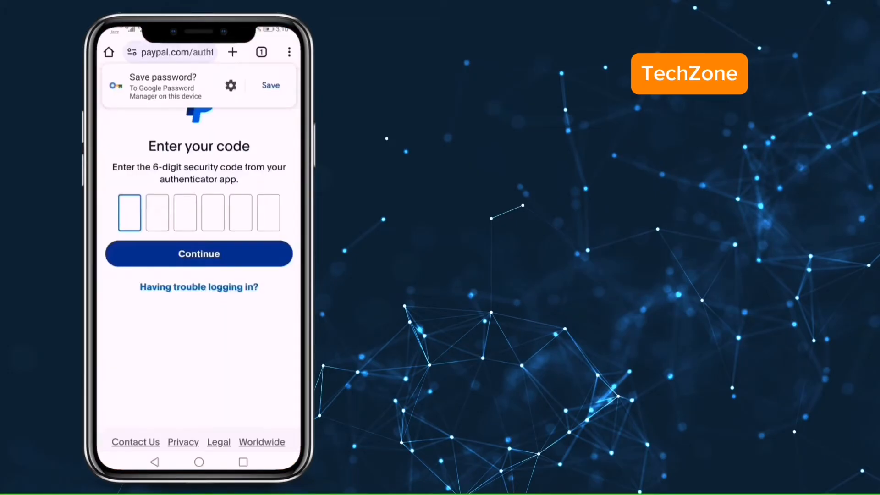
{"action": "left_click", "coordinate": [128, 212]}
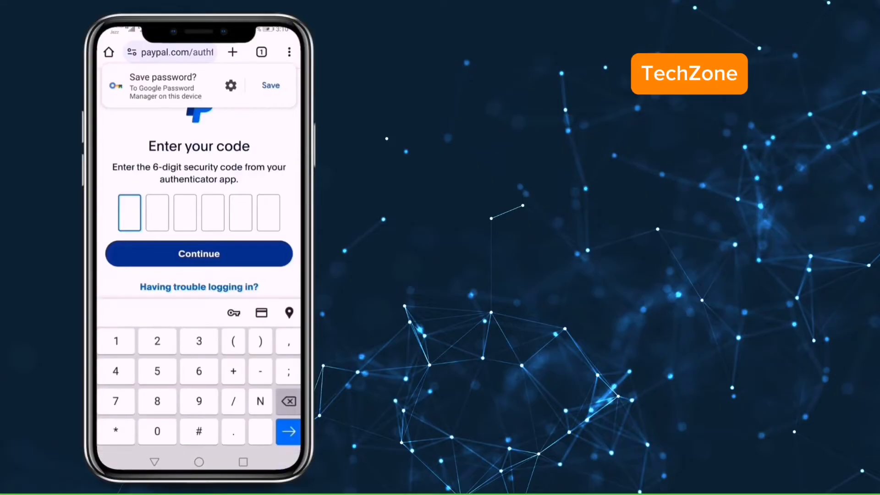
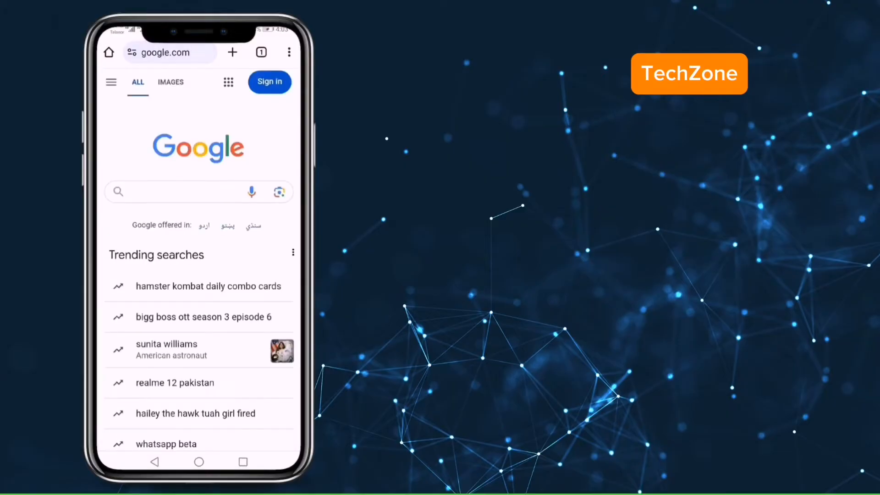
- Search Google for 'paypal login' and open the PayPal sign-in result
{"action": "type", "text": "paypal login"}
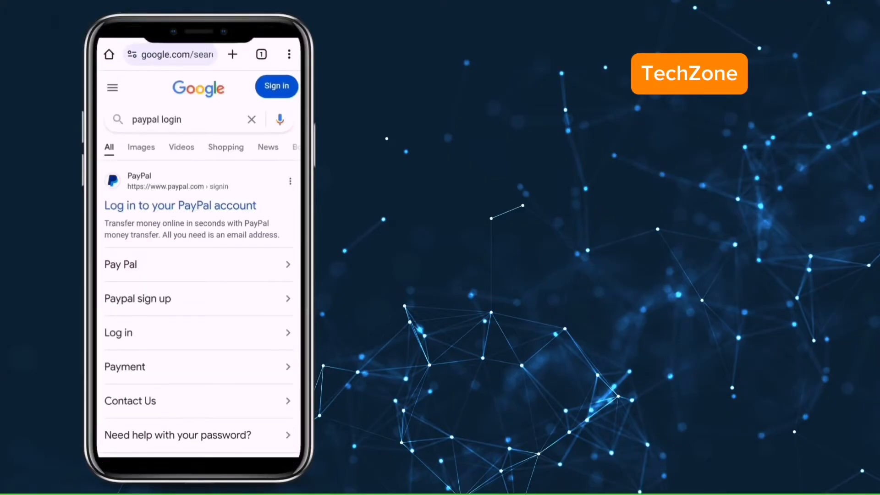
{"action": "left_click", "coordinate": [180, 205]}
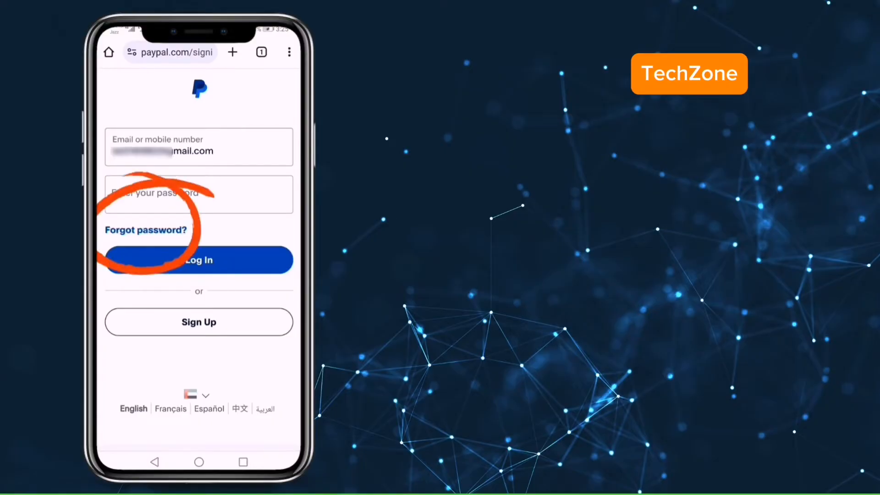
- Use Forgot password and Forgot your email to check three candidate emails for a match
{"action": "left_click", "coordinate": [145, 230]}
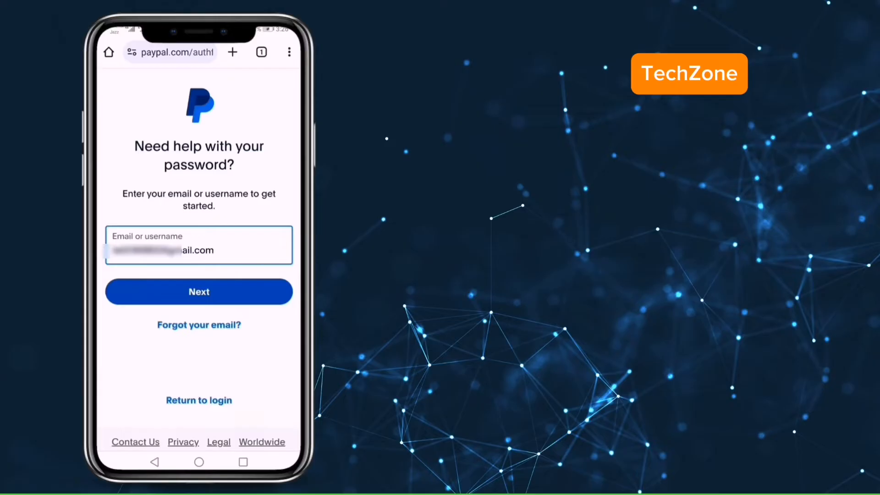
{"action": "left_click", "coordinate": [198, 245]}
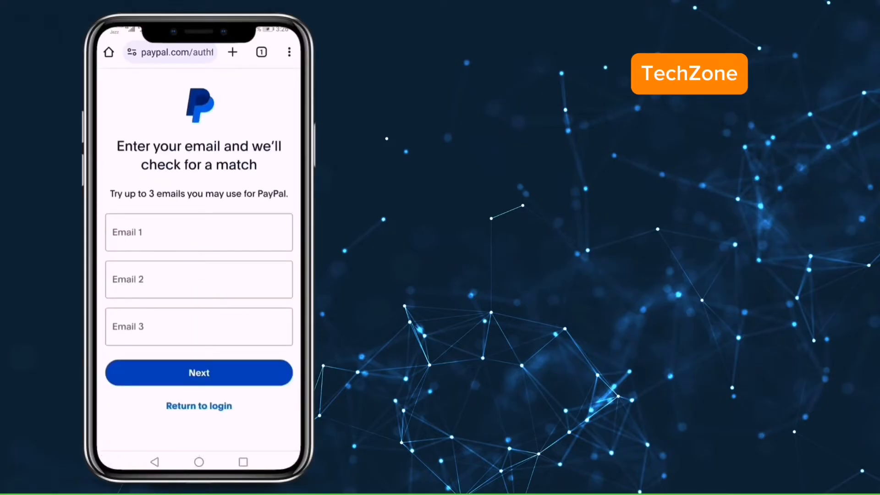
{"action": "left_click", "coordinate": [198, 233]}
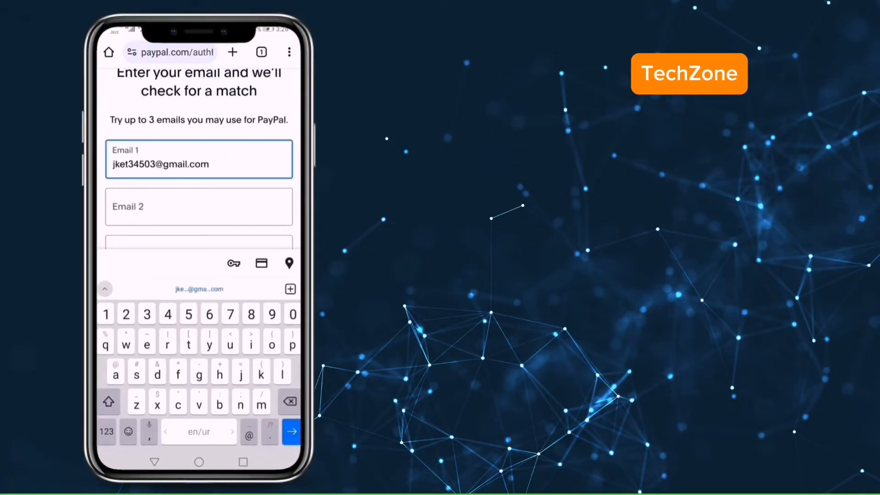
{"action": "left_click", "coordinate": [198, 206]}
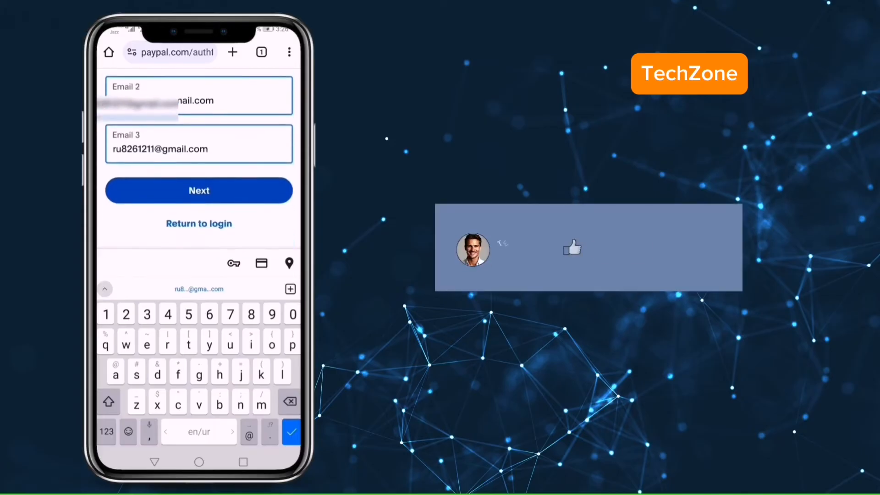
{"action": "left_click", "coordinate": [198, 190]}
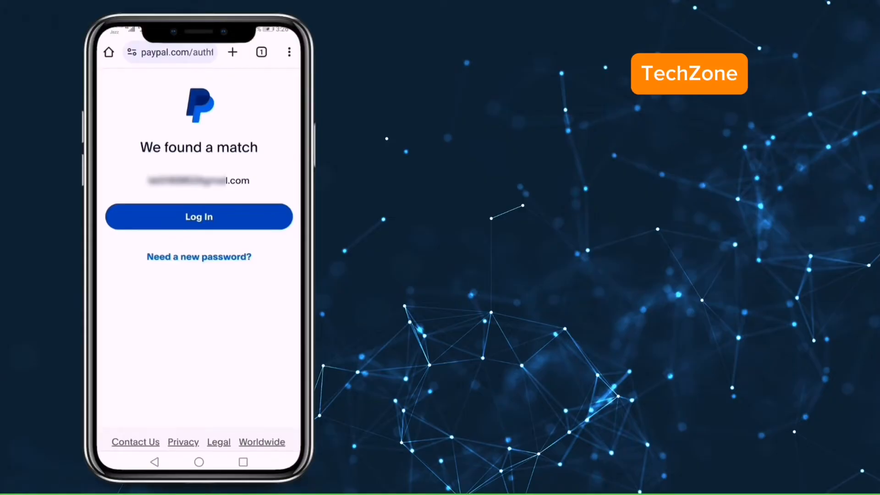
- Request a new password and choose to receive the security code by email
{"action": "left_click", "coordinate": [198, 217]}
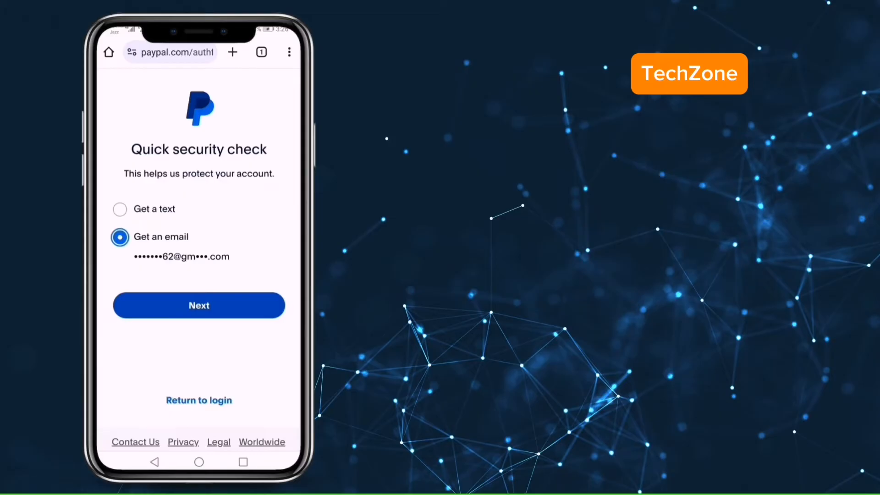
{"action": "left_click", "coordinate": [199, 305]}
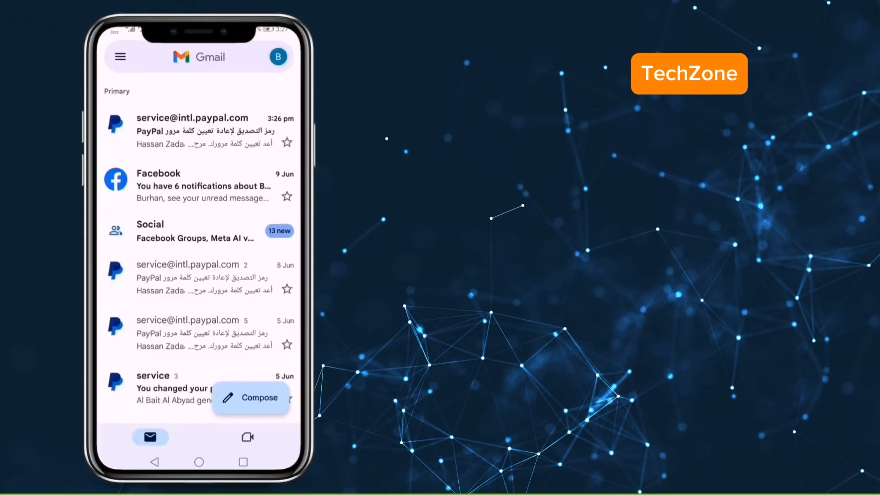
- Open the latest PayPal email in Gmail and submit its six-digit code in PayPal
{"action": "left_click", "coordinate": [192, 131]}
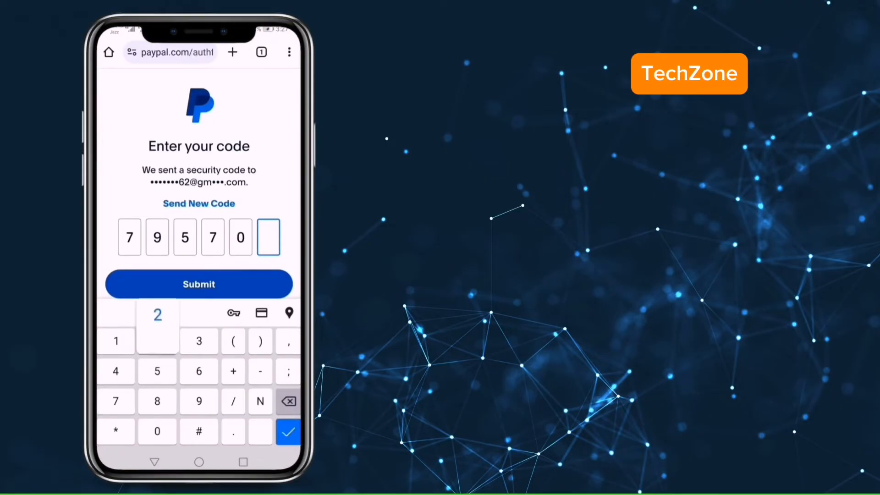
{"action": "left_click", "coordinate": [158, 340]}
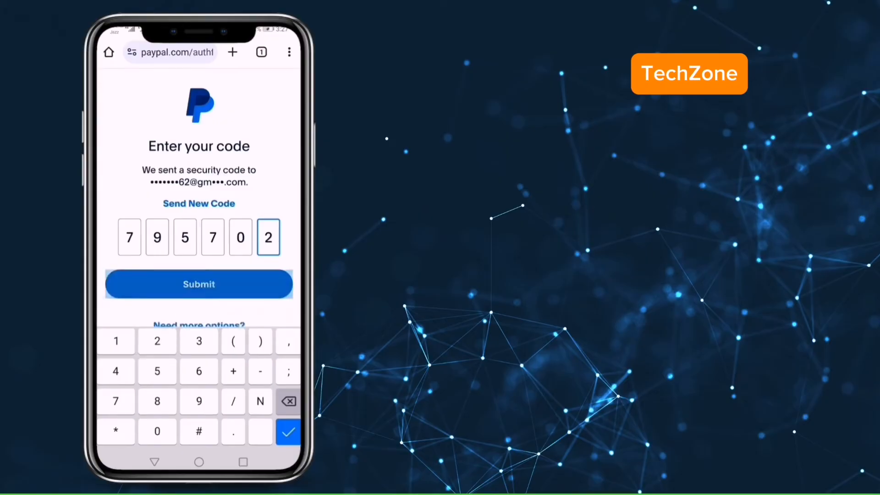
{"action": "left_click", "coordinate": [198, 284]}
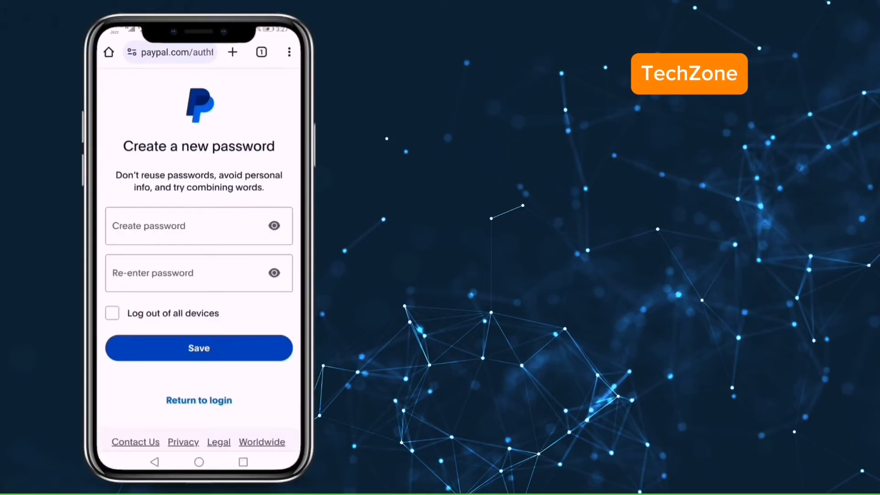
- Enter the new password in both fields and save it, logging out of all devices
{"action": "left_click", "coordinate": [190, 226]}
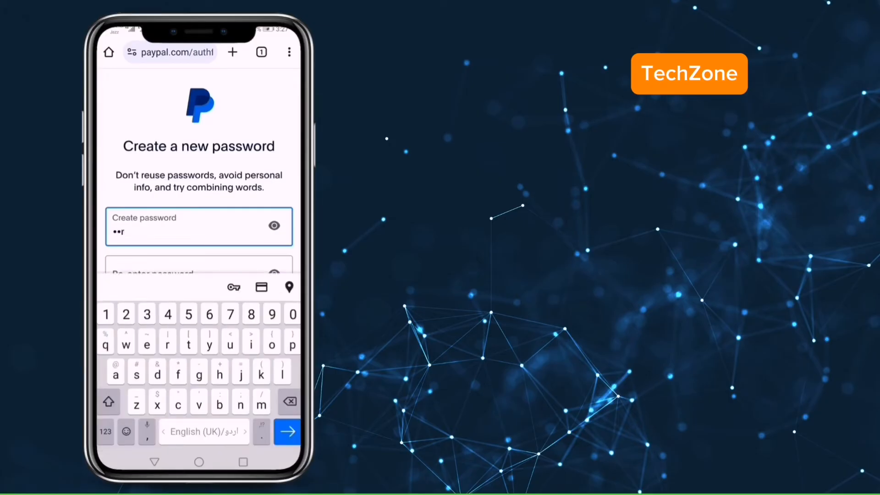
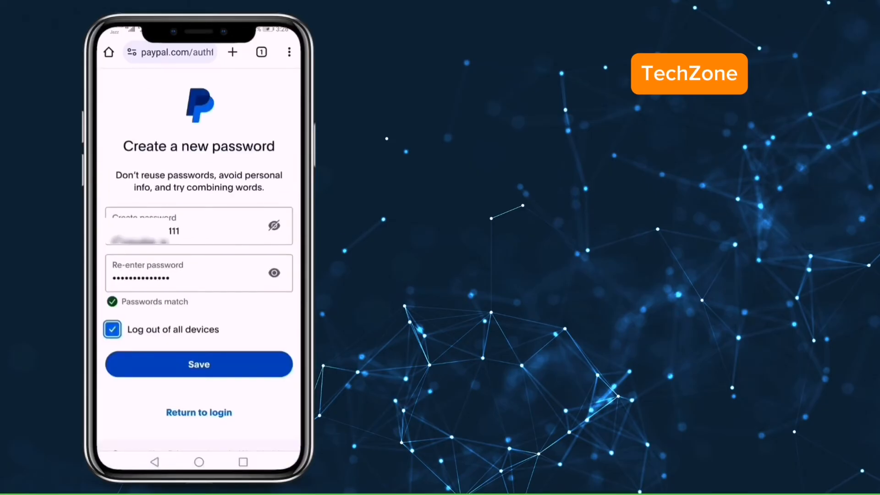
{"action": "left_click", "coordinate": [199, 364]}
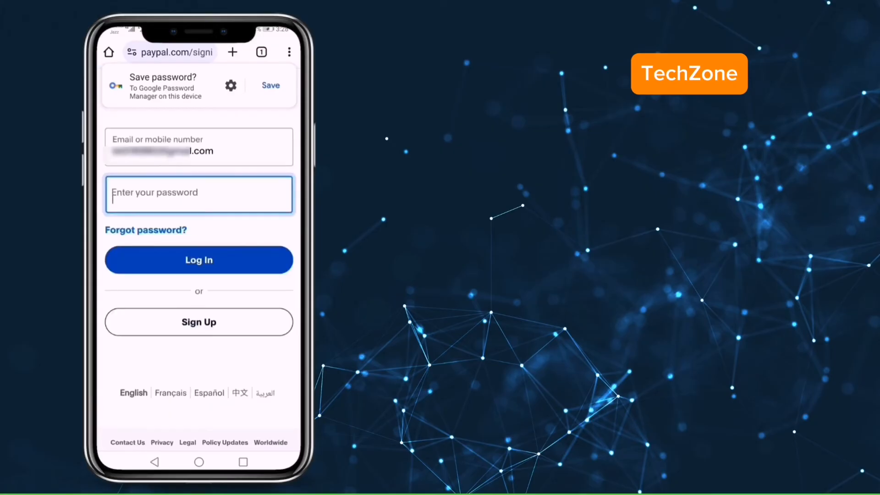
- Log in with the new password and enter the six-digit authenticator code
{"action": "type", "text": "m"}
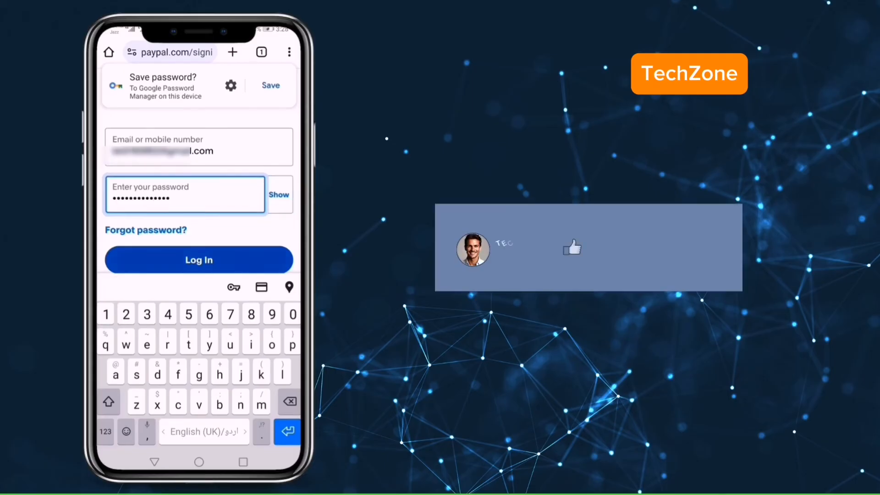
{"action": "left_click", "coordinate": [198, 259]}
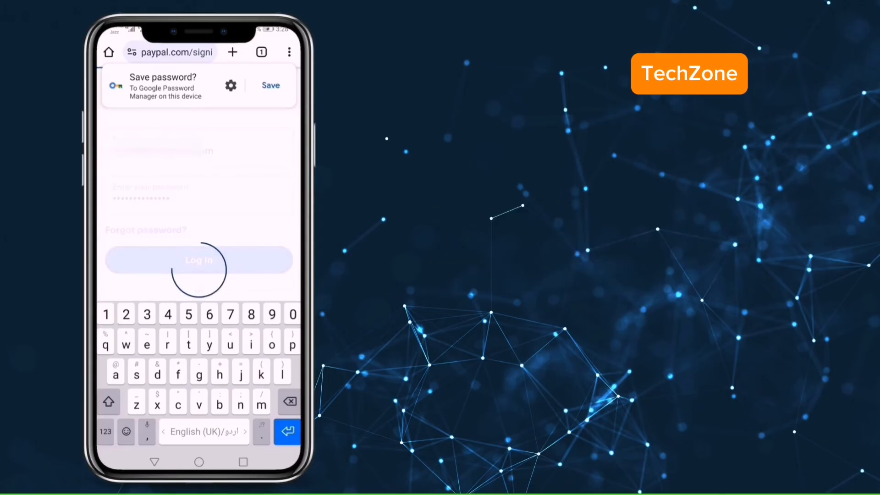
{"action": "left_click", "coordinate": [198, 260]}
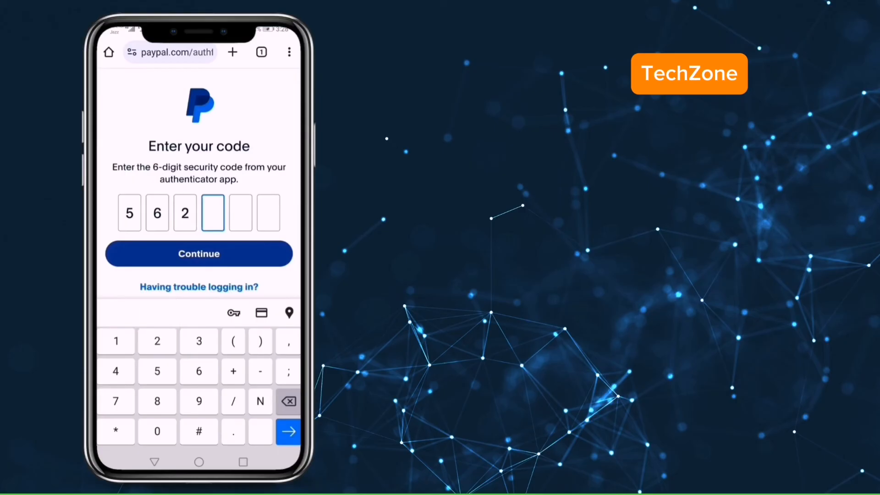
{"action": "left_click", "coordinate": [198, 253]}
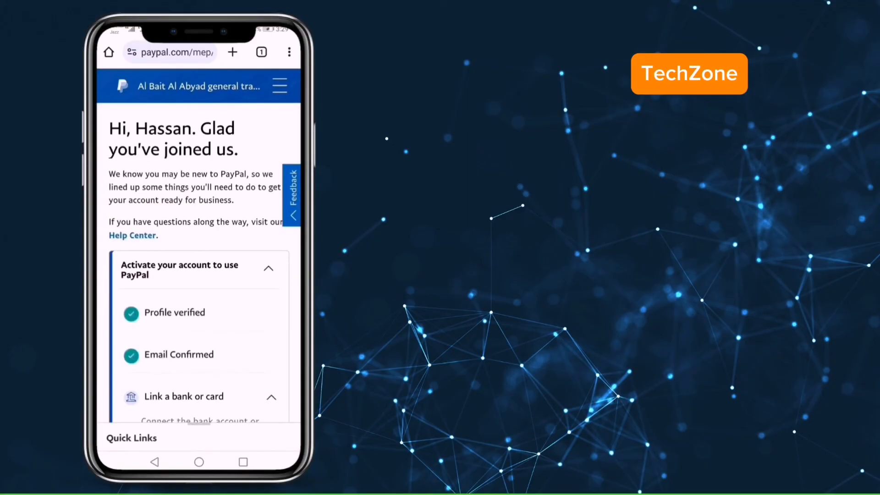
- Scroll down the dashboard to the 0.00 USD PayPal balance card
{"action": "scroll", "scroll_direction": "down", "scroll_amount": 3}
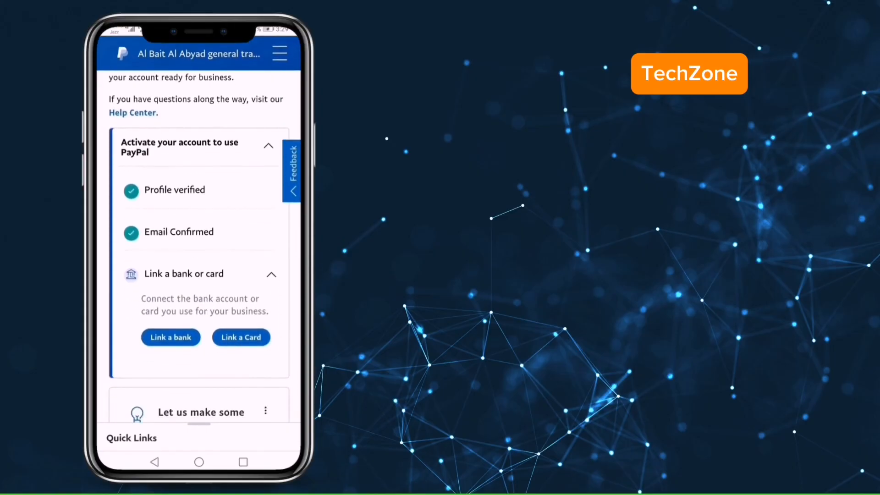
{"action": "scroll", "scroll_direction": "down", "scroll_amount": 3}
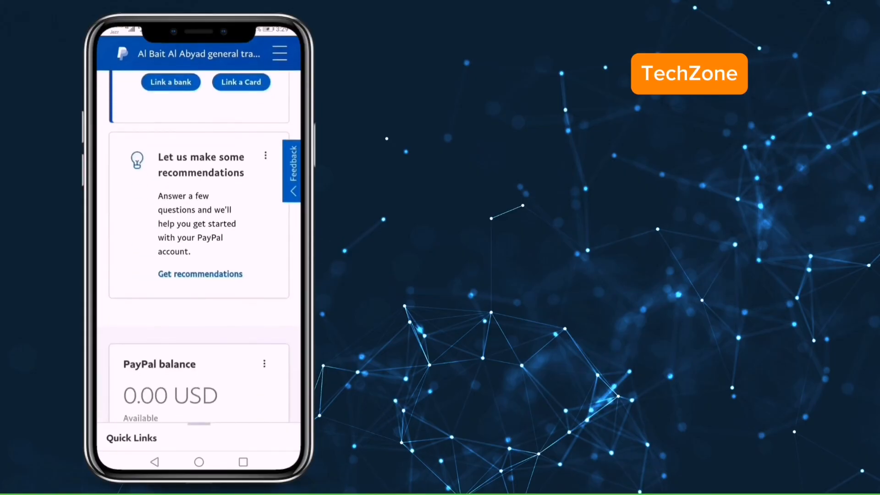